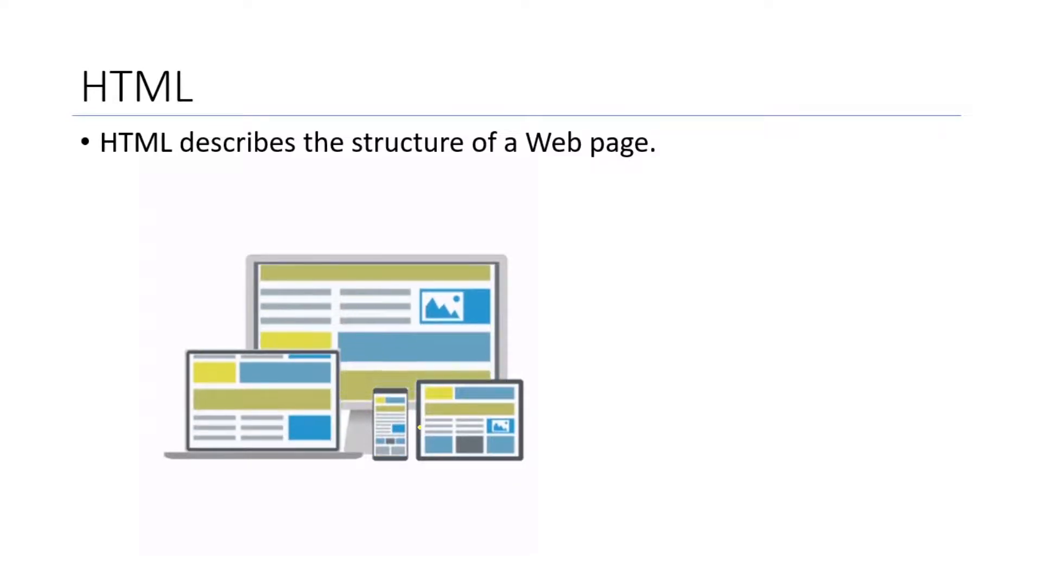
- Advance the slide show from the red-annotated HTML - LINK slide
key(Right)
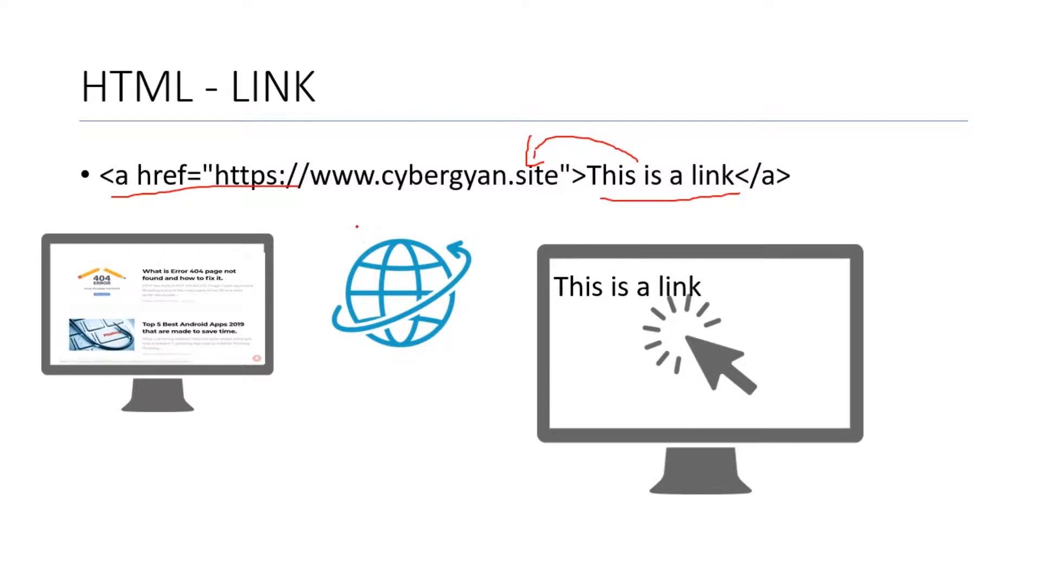